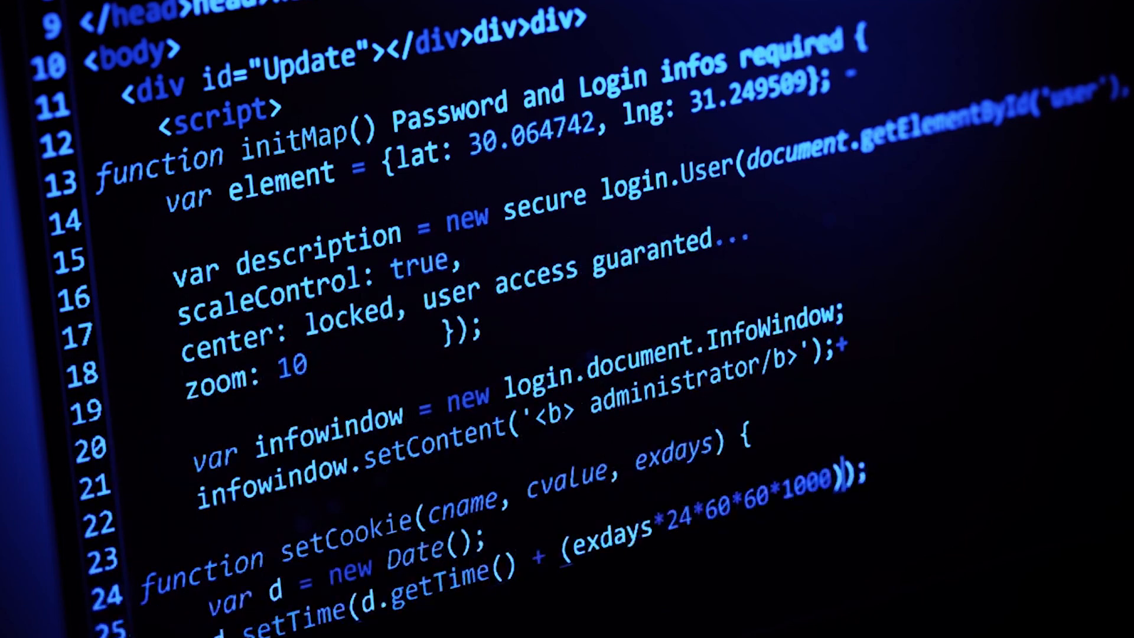
scroll(down, 3)
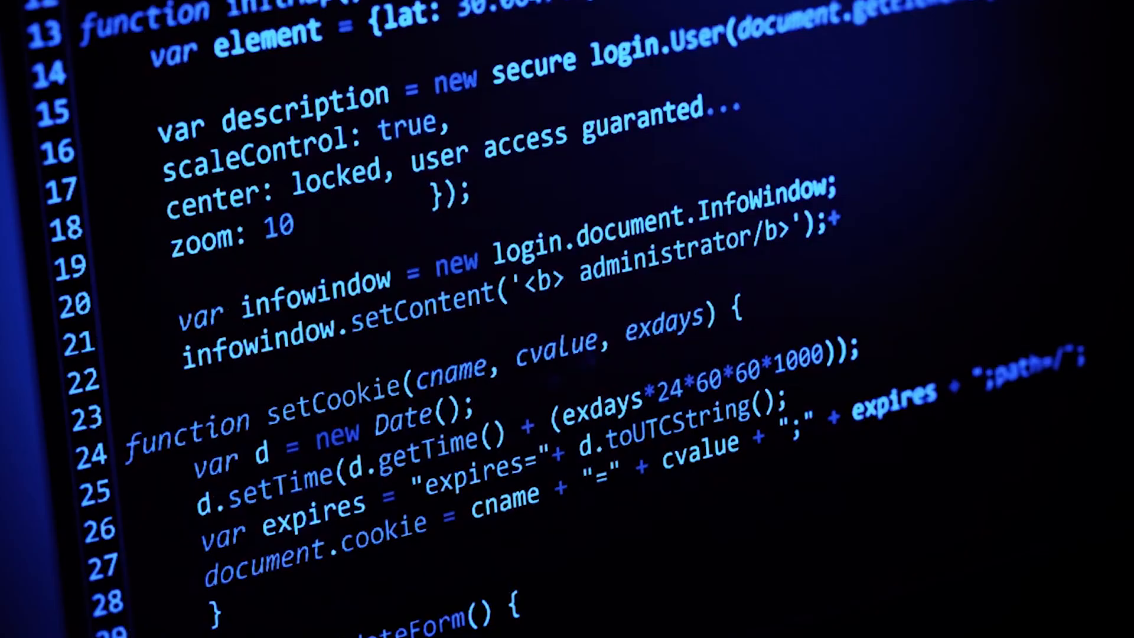